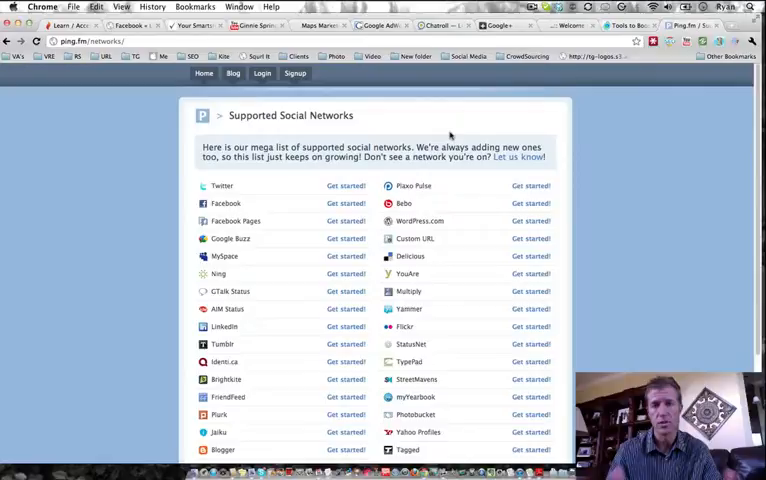
mouse_move(496, 244)
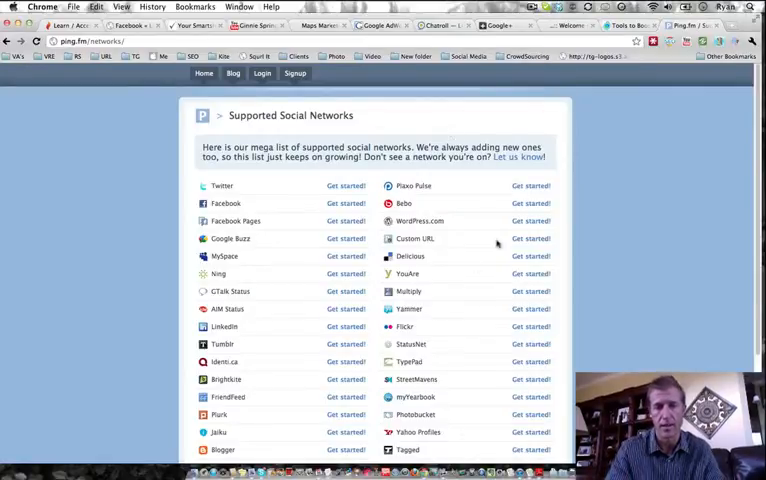
mouse_move(496, 244)
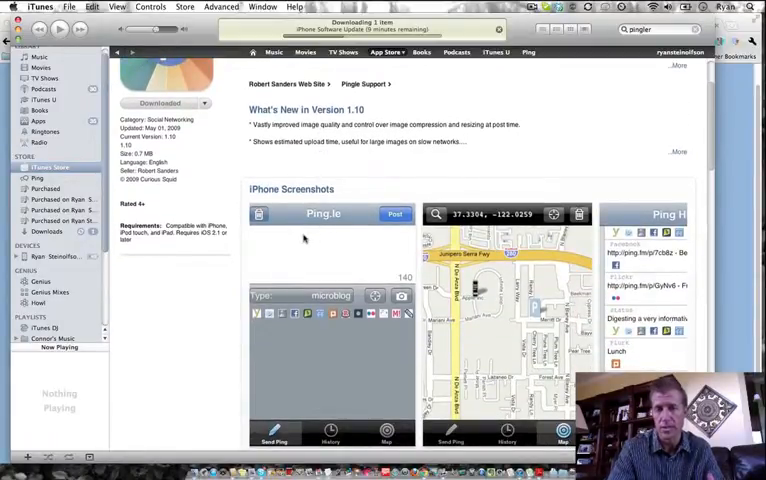
mouse_move(342, 240)
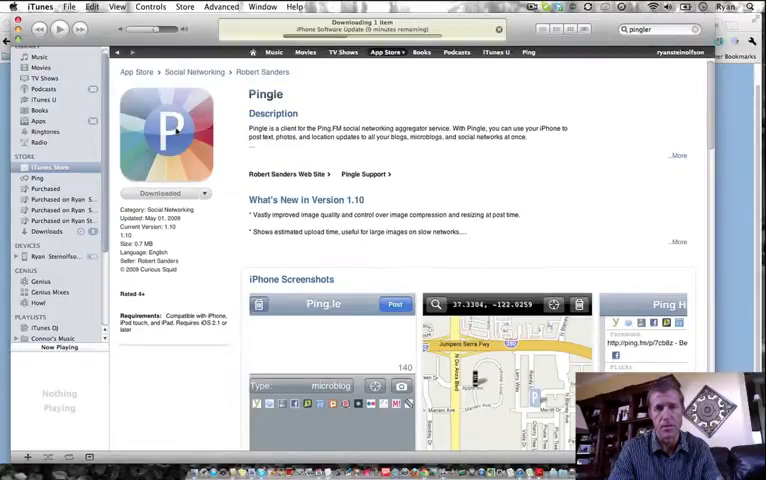
scroll("down", 3)
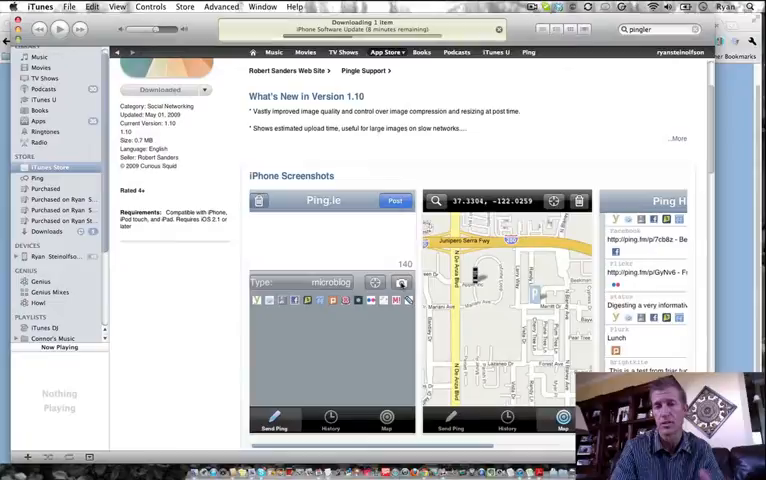
mouse_move(378, 260)
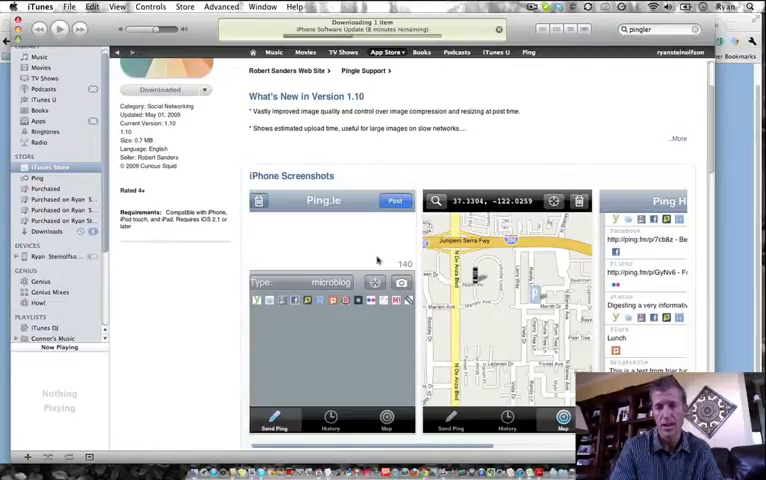